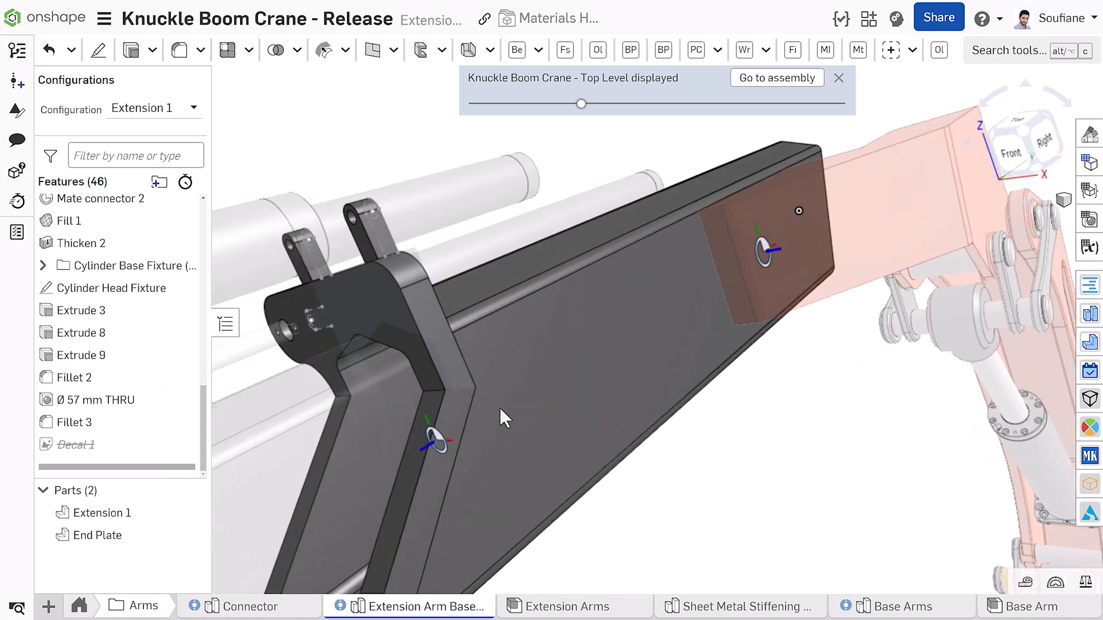
Unsuppress Decal 1 so the danger decal appears on the extension arm
right_click(76, 444)
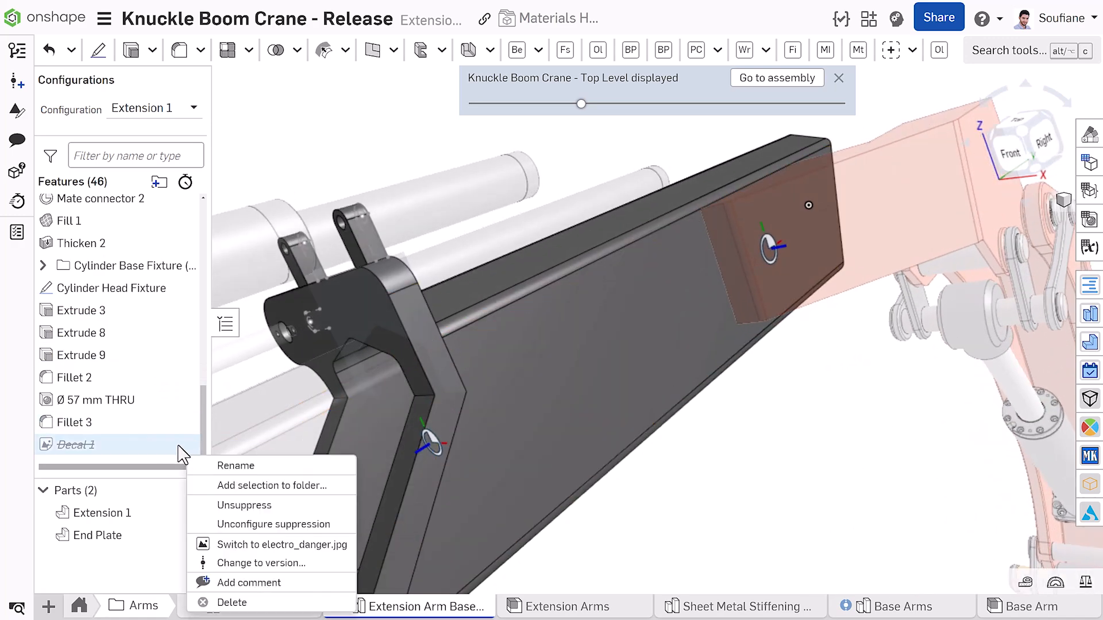
click(243, 505)
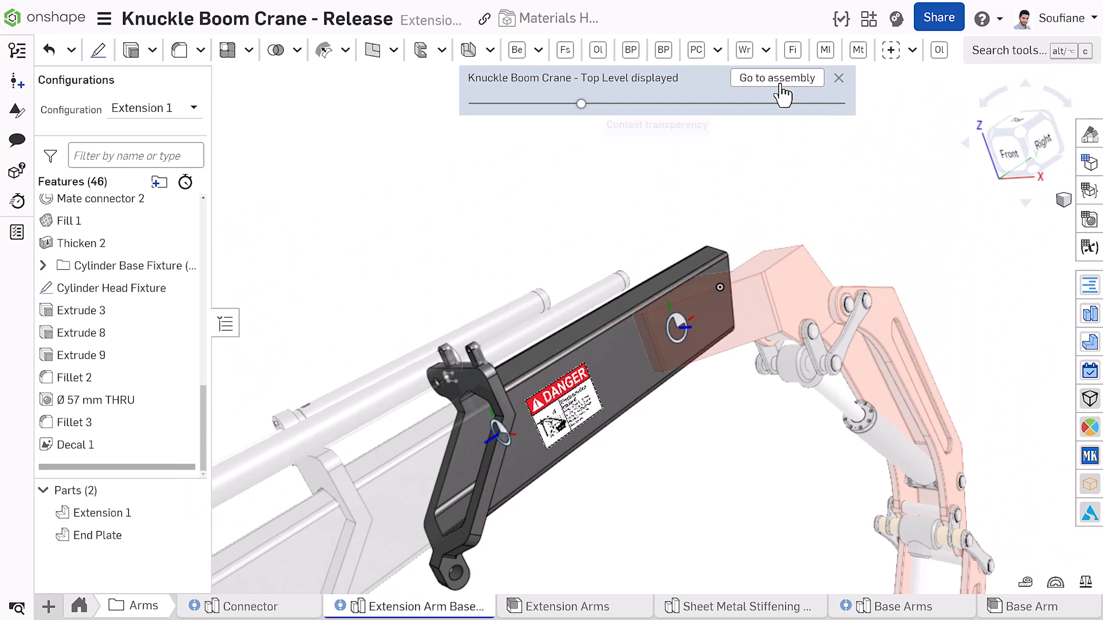
Go to the crane assembly, show Versions and history, and jump to the Extension Arms Decal branch bottom
click(777, 77)
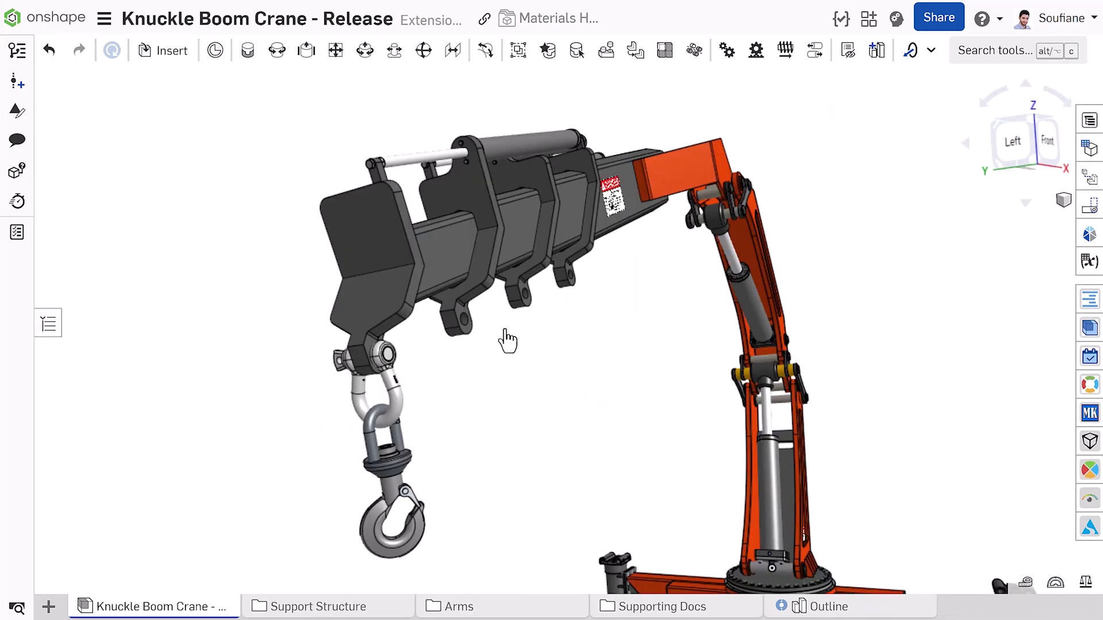
mouse_move(17, 50)
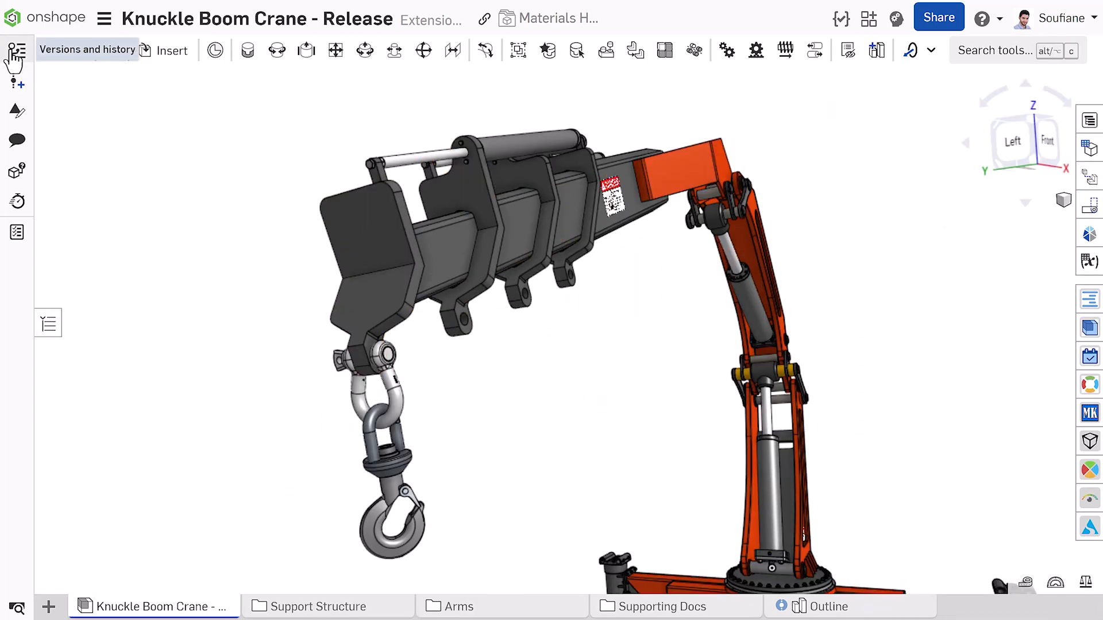
click(17, 50)
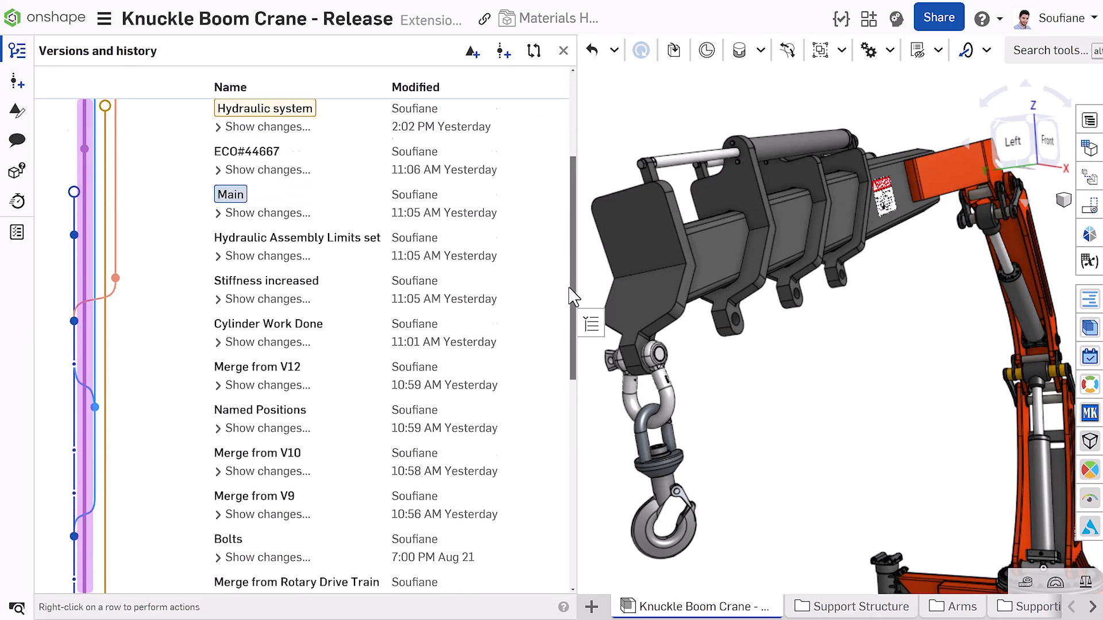
scroll(down, 3)
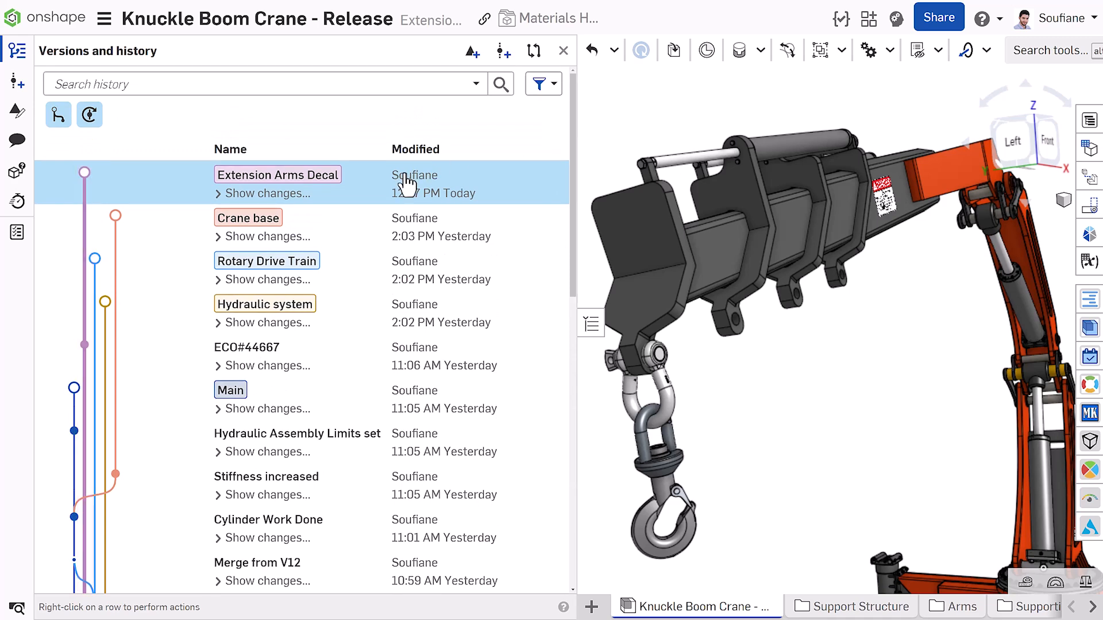
mouse_move(84, 172)
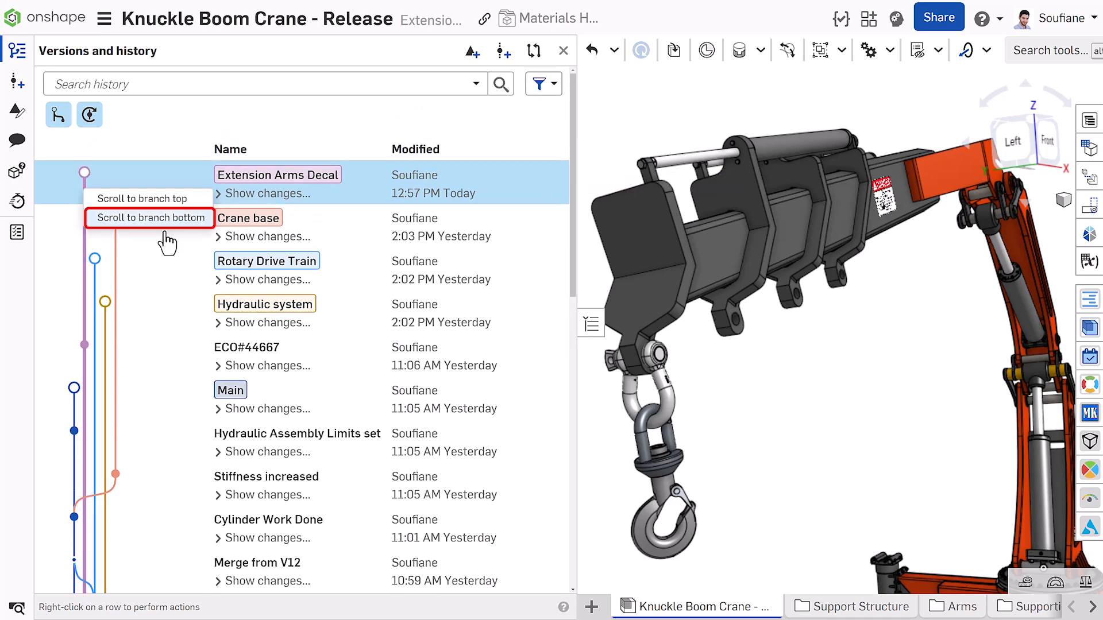
click(148, 217)
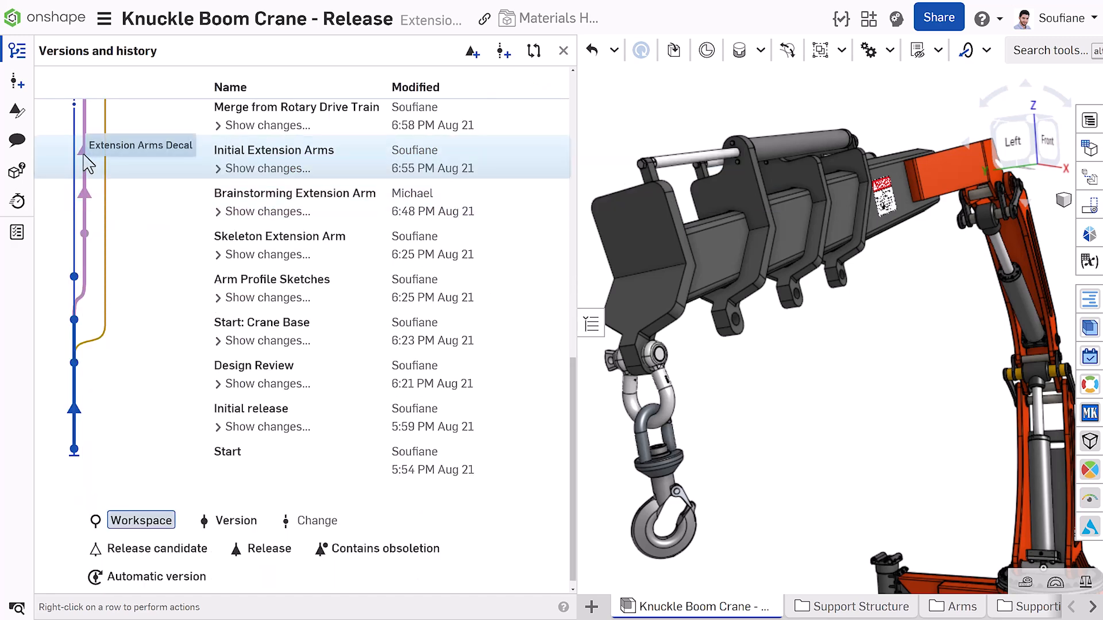
From the Initial Extension Arms version's Releases, review 'Release - Decal Added'
right_click(274, 149)
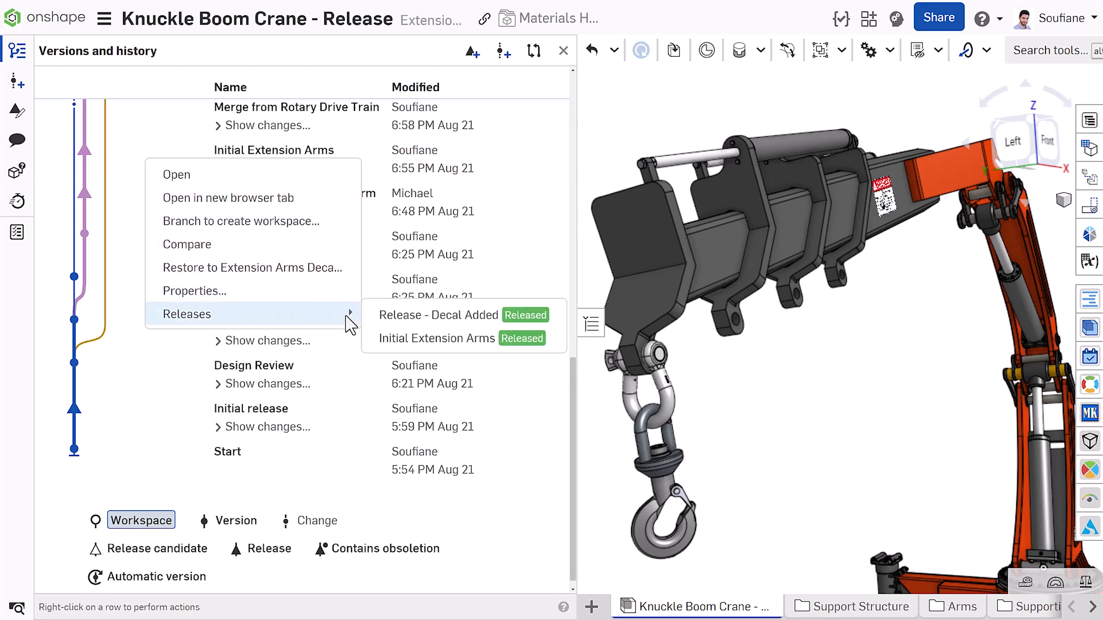
mouse_move(438, 315)
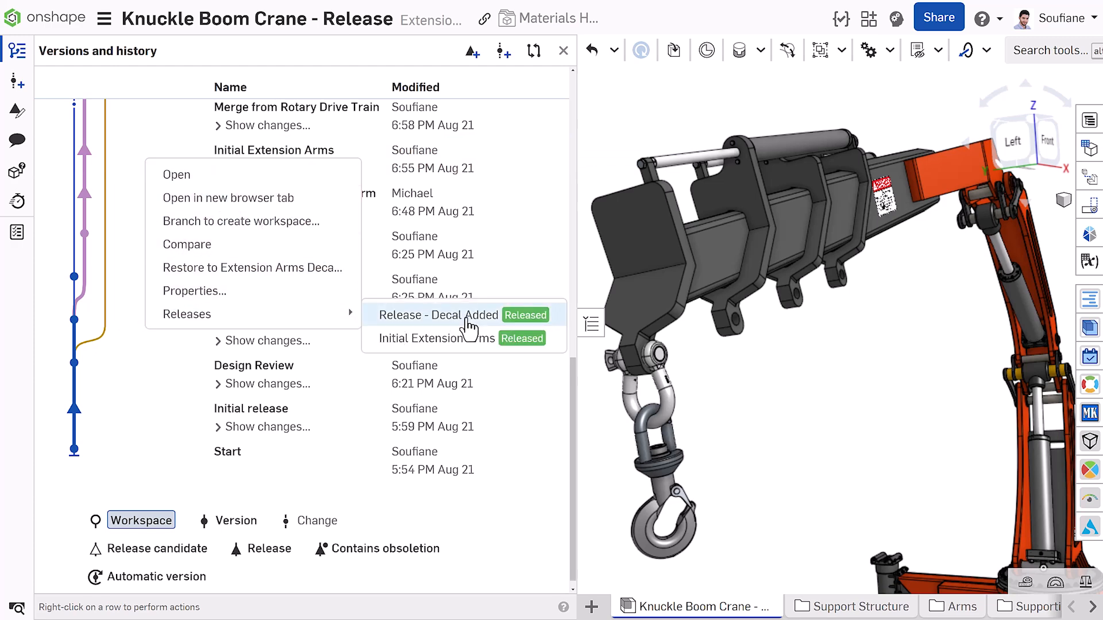
click(438, 315)
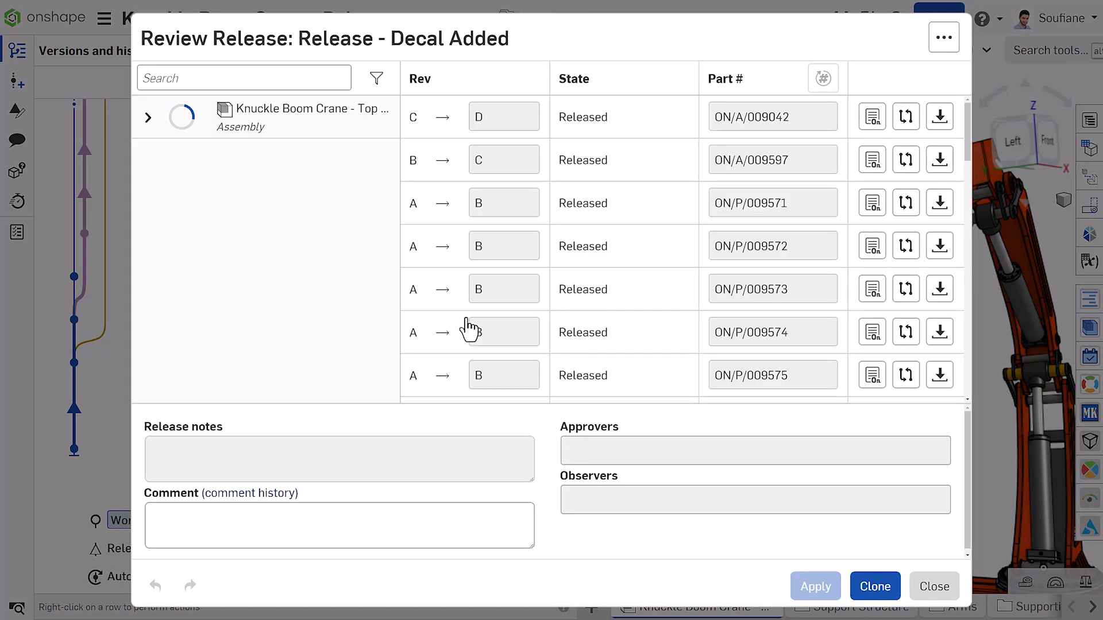
Expand the top-level assembly items and check the release's past approval comments
click(149, 117)
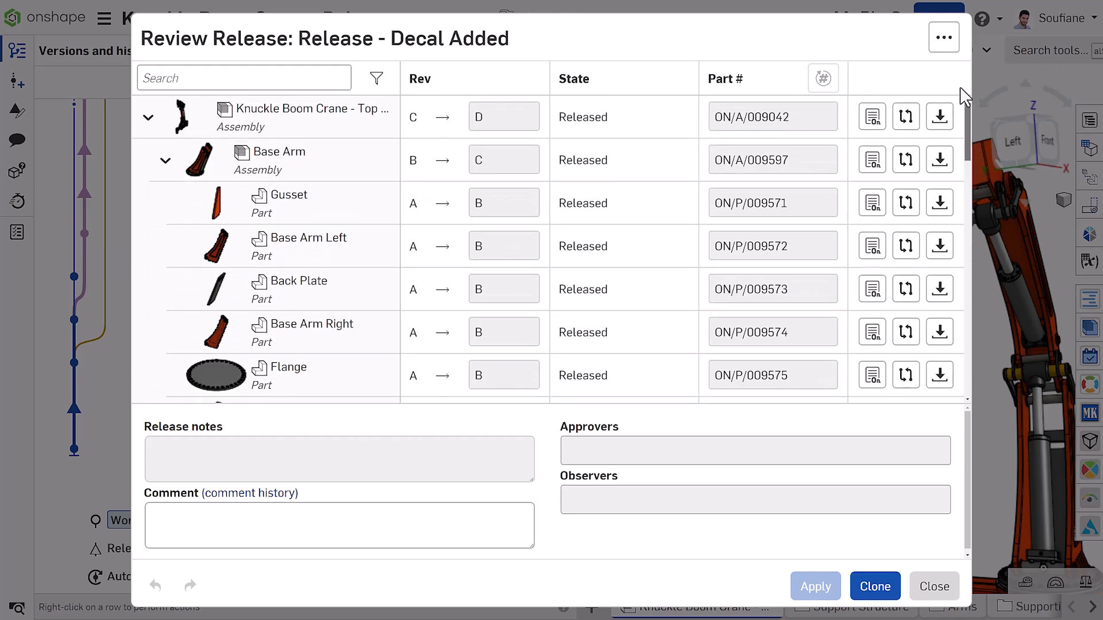
mouse_move(248, 493)
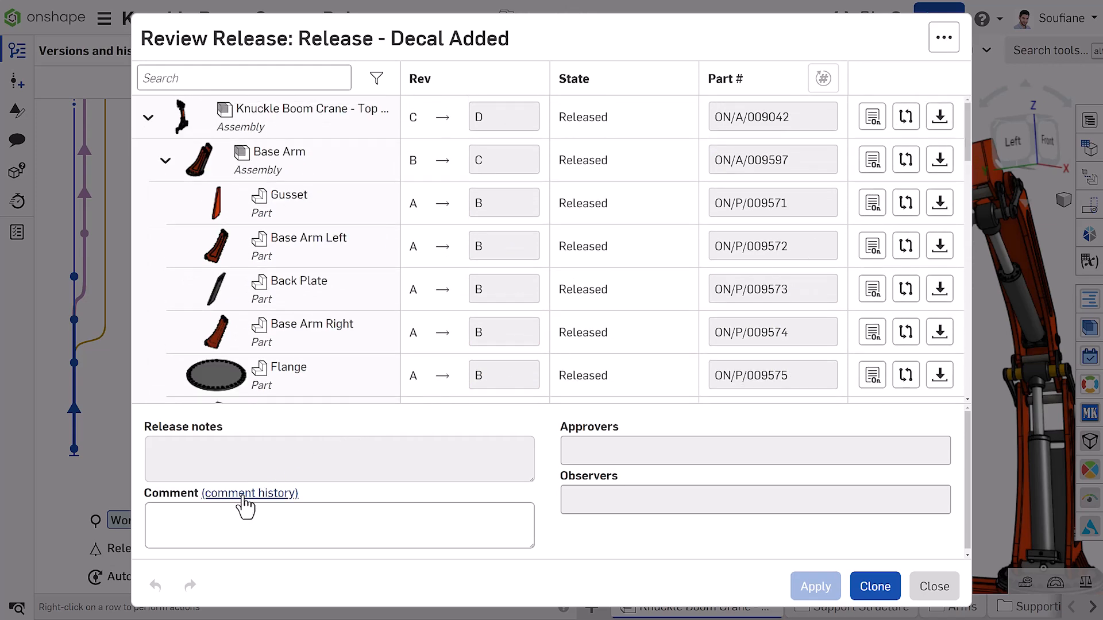
click(250, 493)
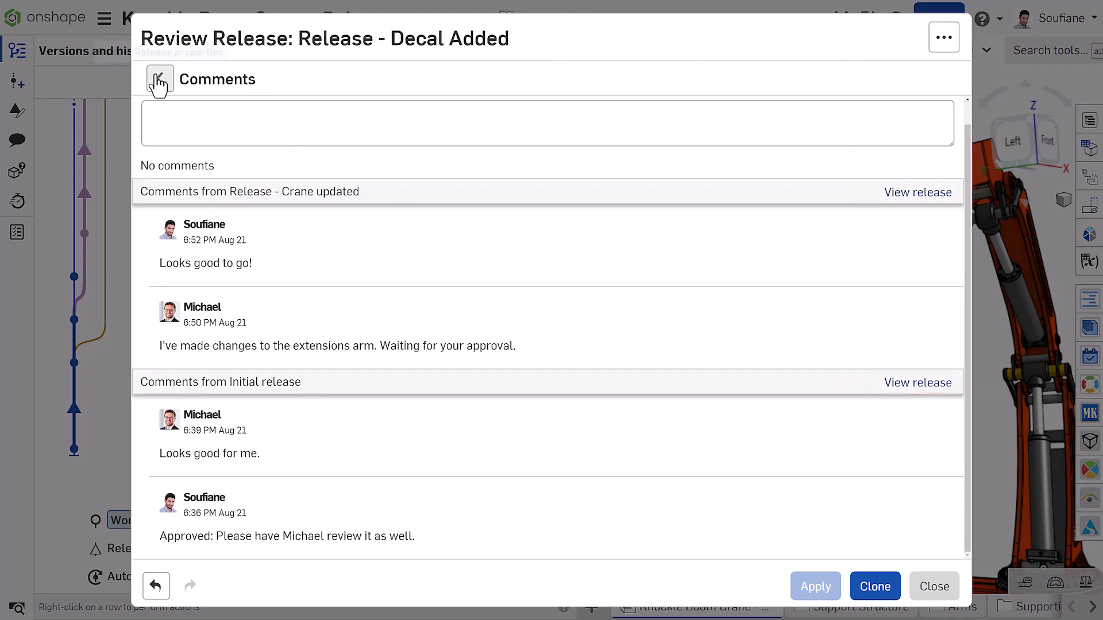
click(160, 80)
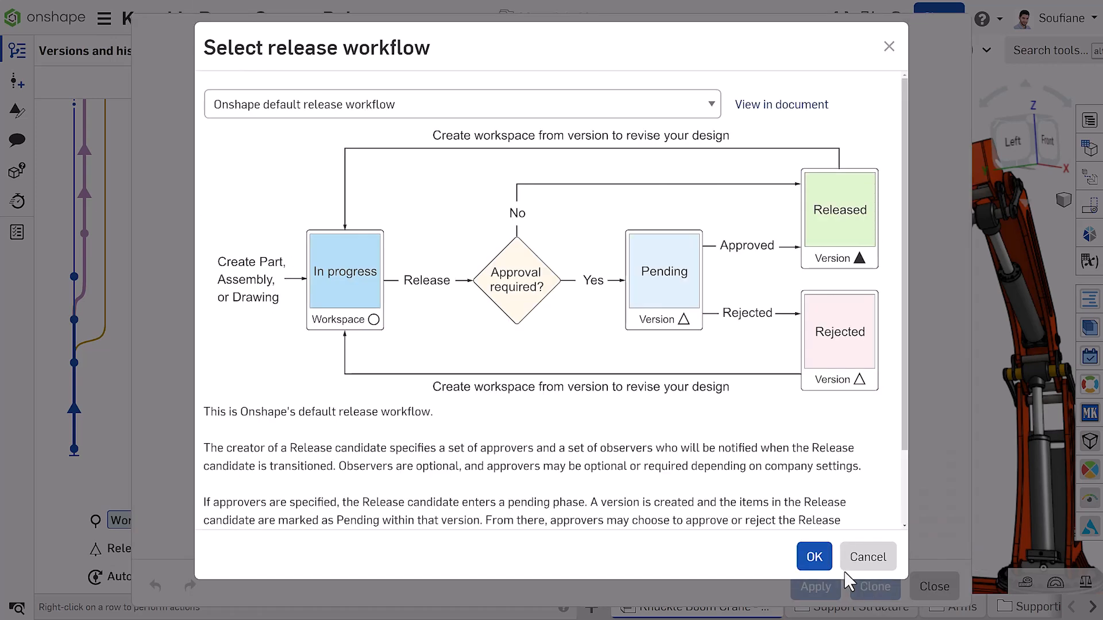
Accept the default release workflow and review the candidate's expanded assembly items and next revisions
click(814, 556)
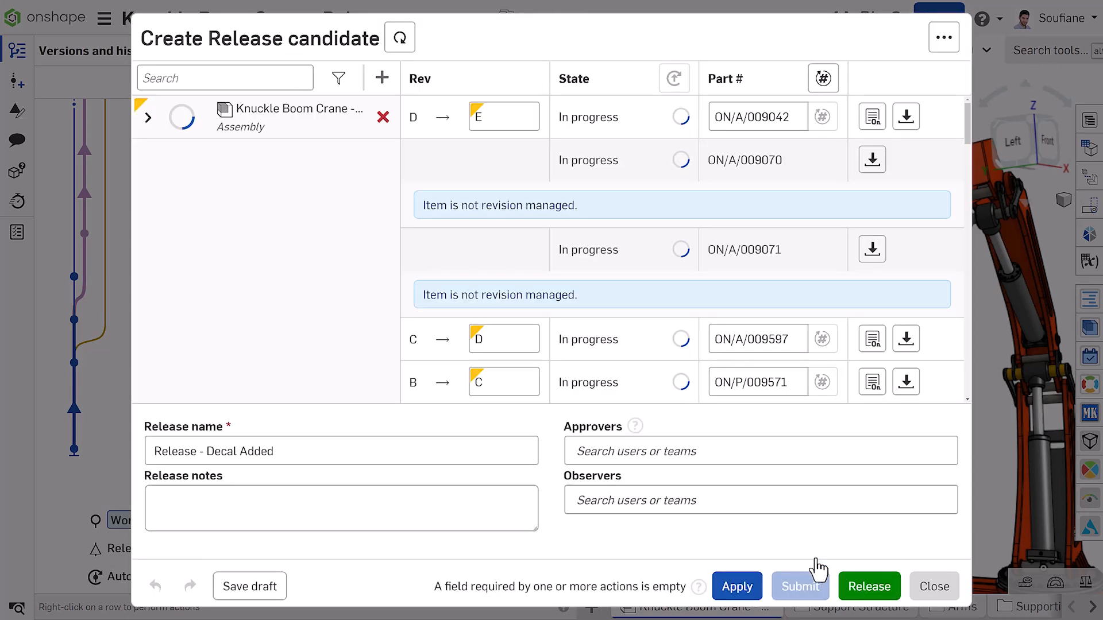
click(148, 117)
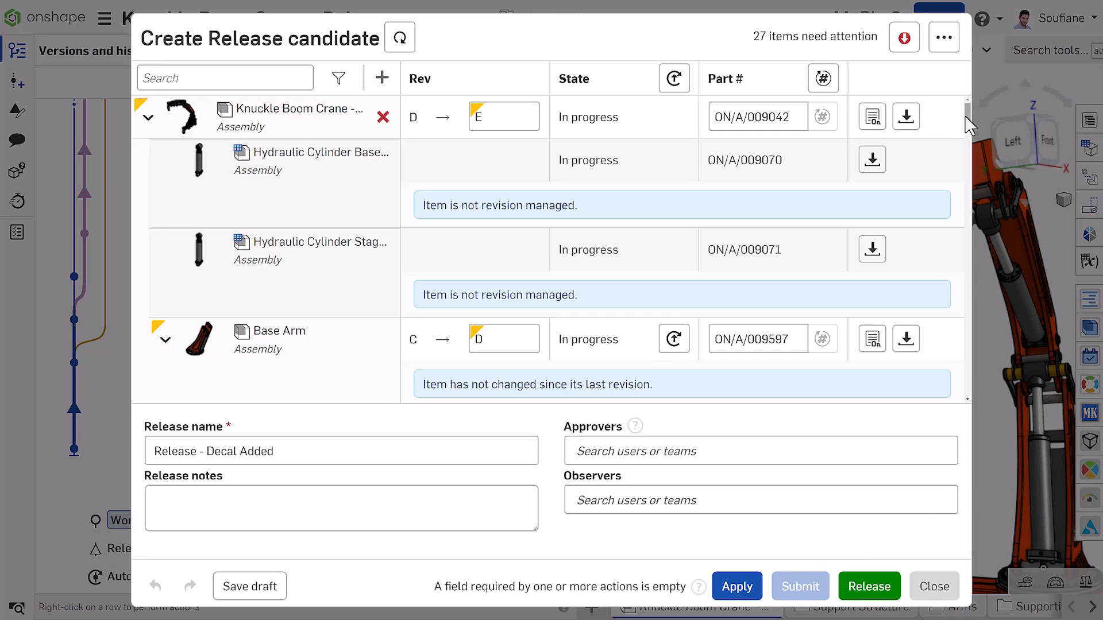
scroll(down, 3)
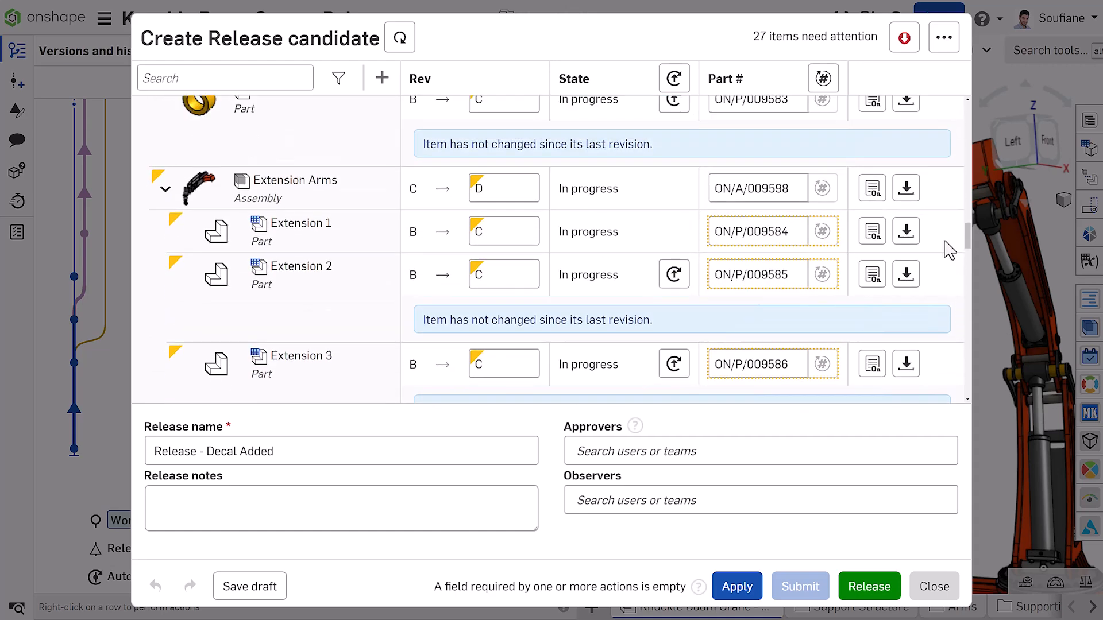
mouse_move(321, 232)
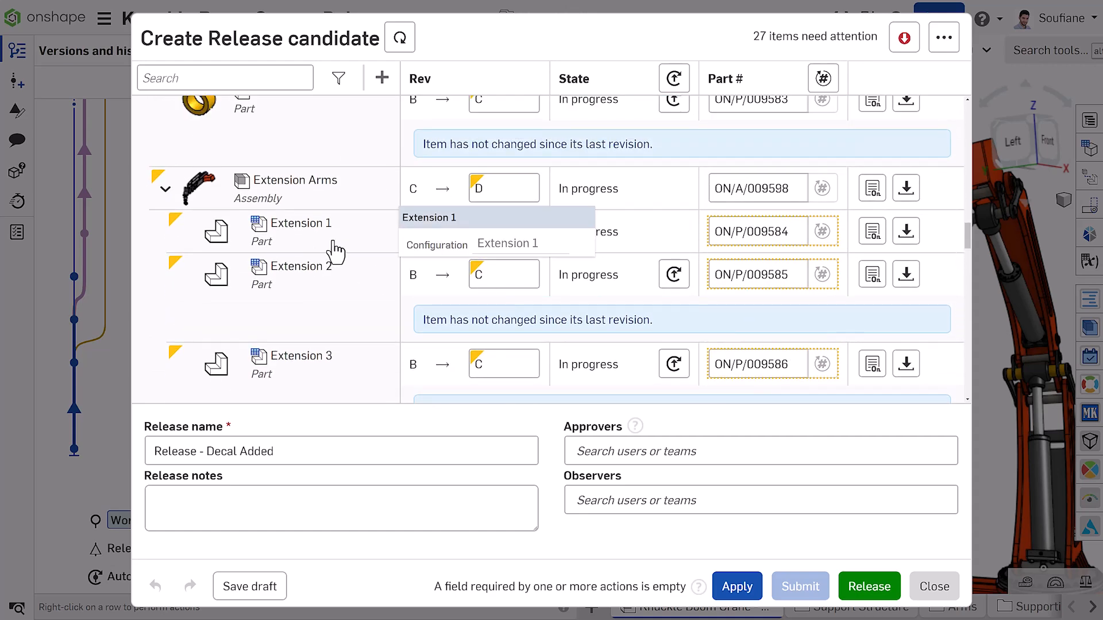
scroll(down, 3)
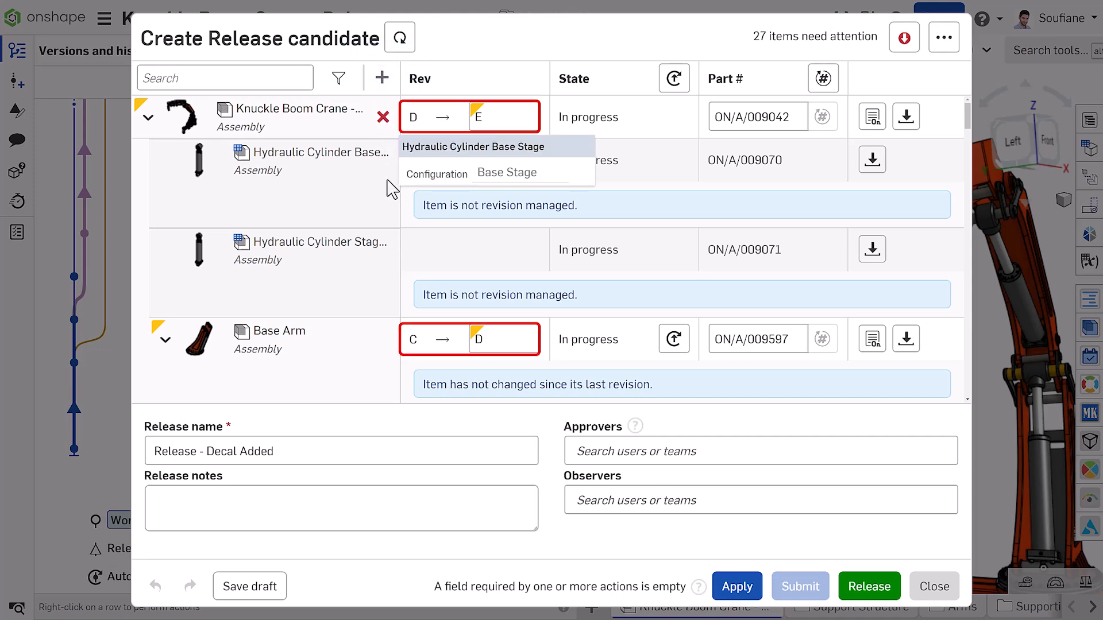
Revert all unchanged candidate items to their last released revision
click(341, 508)
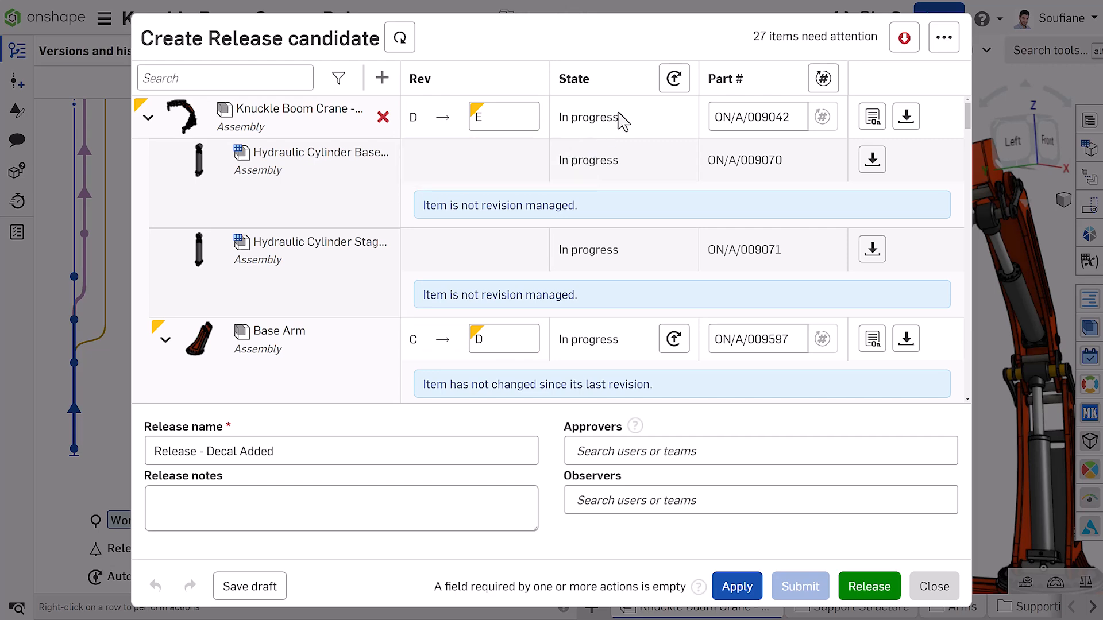
mouse_move(673, 78)
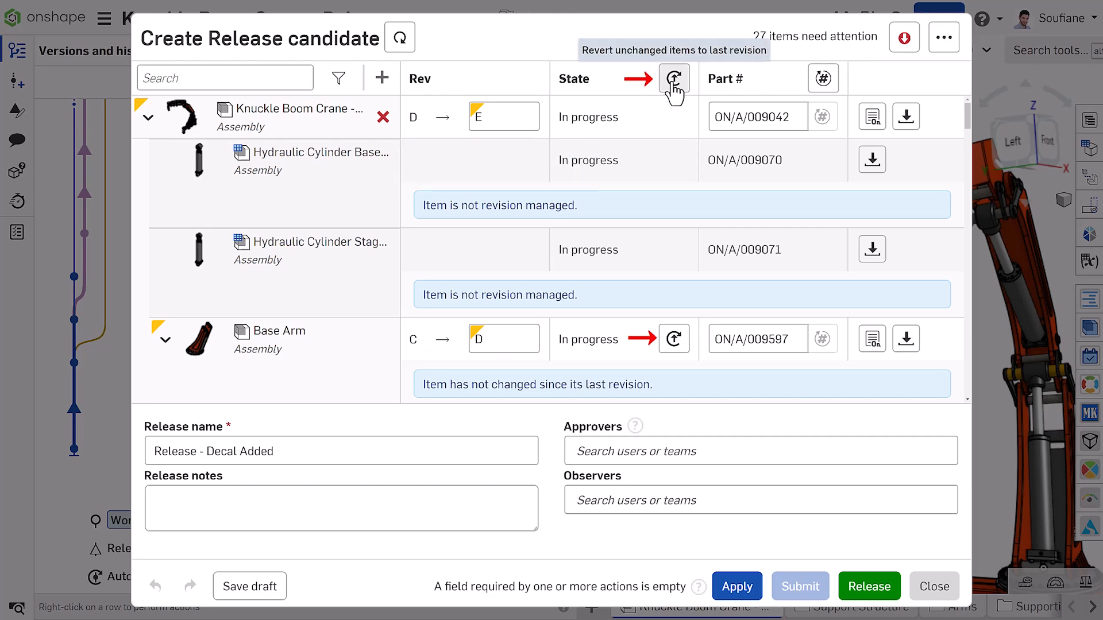
click(673, 78)
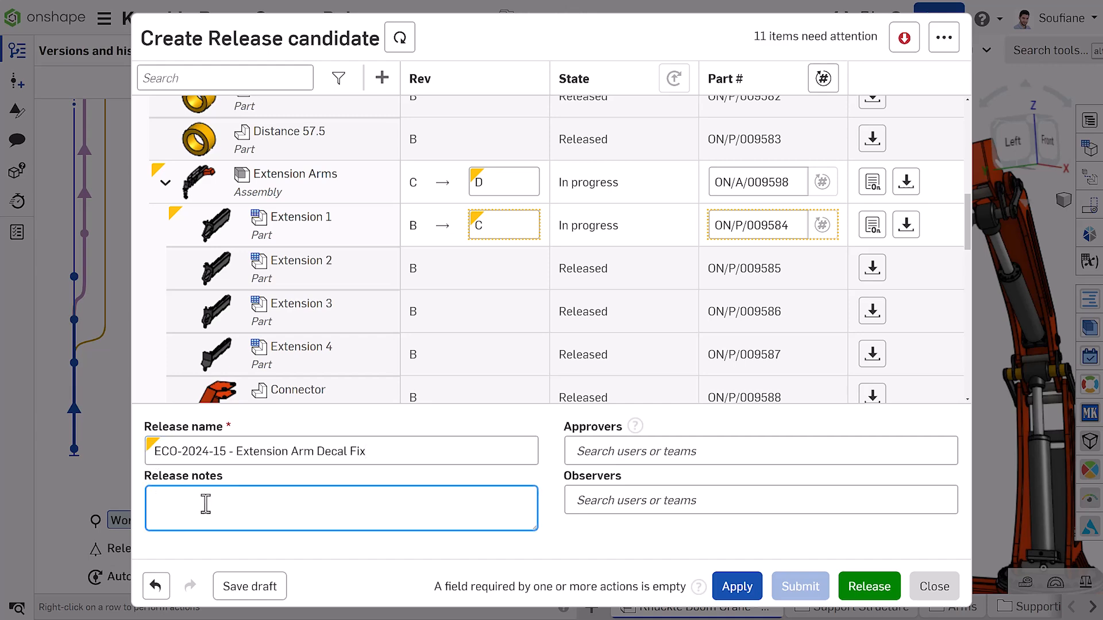
Enter 'ECO-2024-15 - Extension Arm Decal Fix' as the release name and notes
text(ECO-2024-15 - Extension Arm Decal Fix)
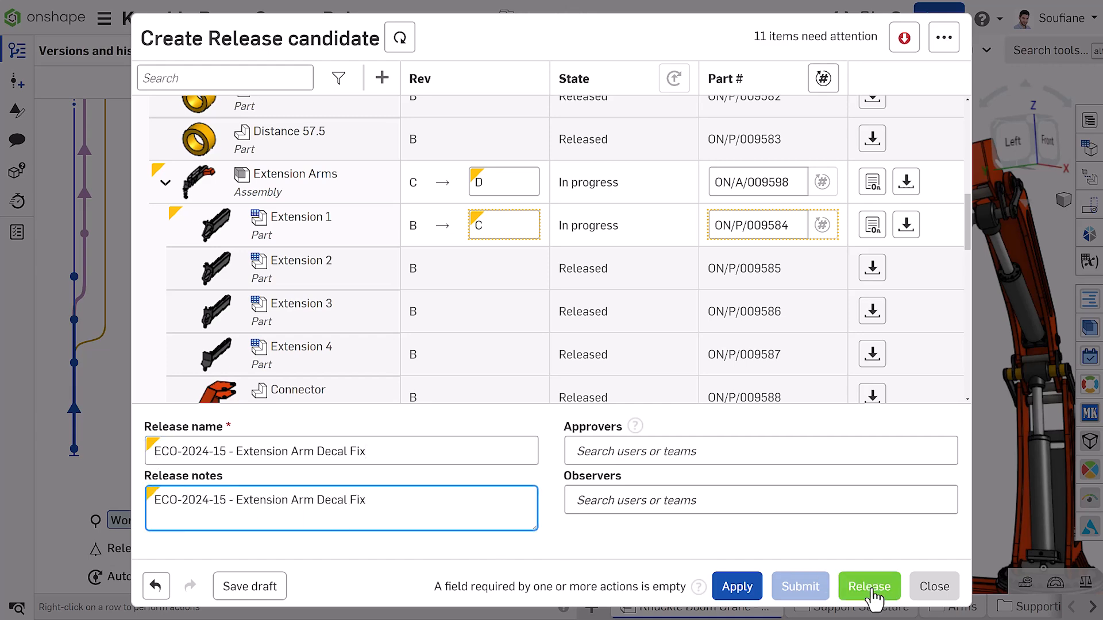